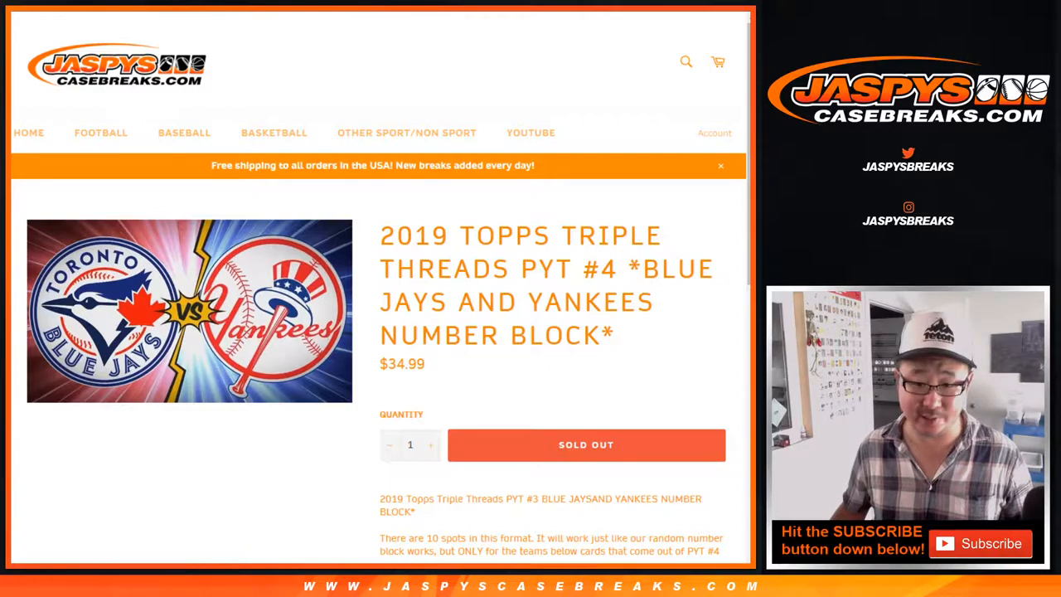
Review the Blue Jays and Yankees number block description on the product page
double_click(568, 268)
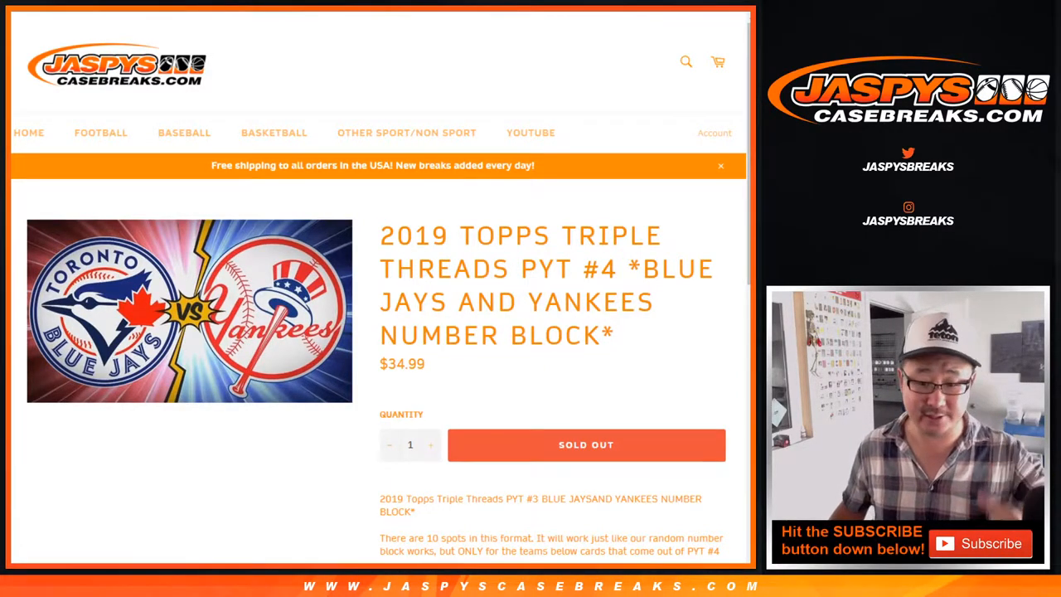
scroll(down, 3)
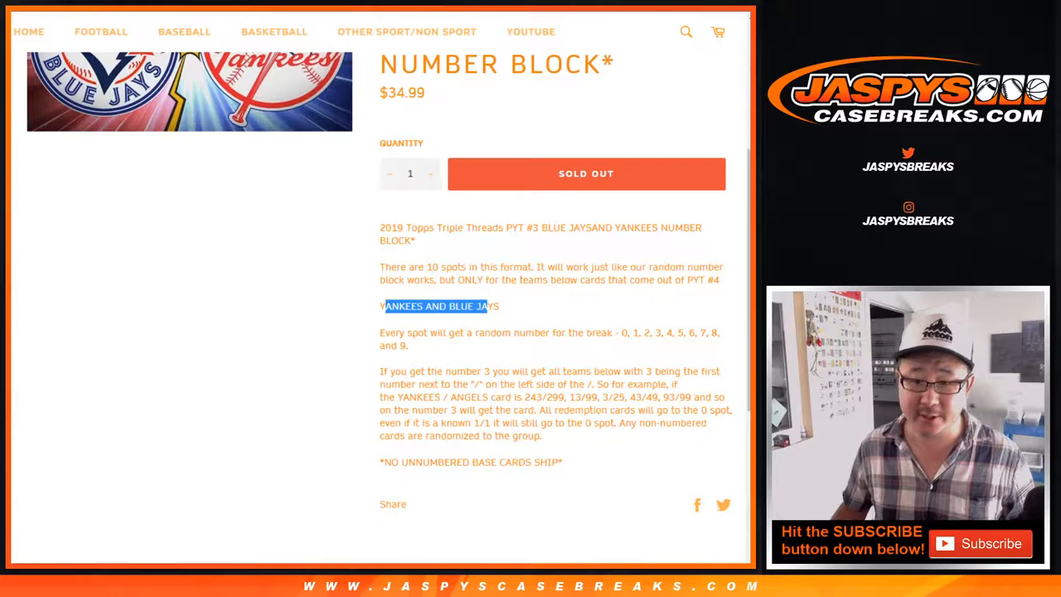
scroll(up, 3)
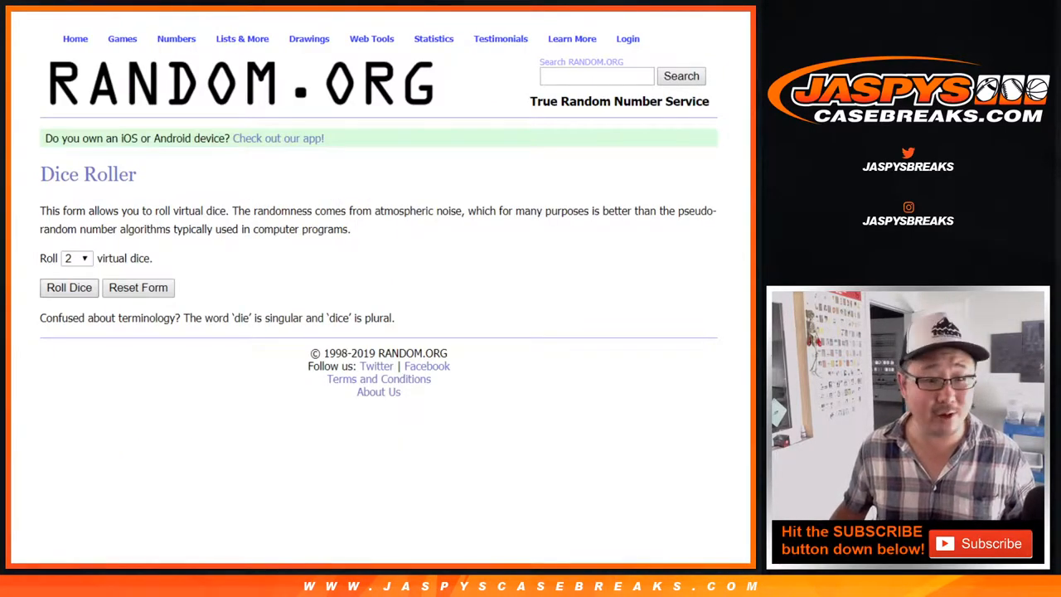
Randomize the ten participant names in the List Randomizer
click(69, 289)
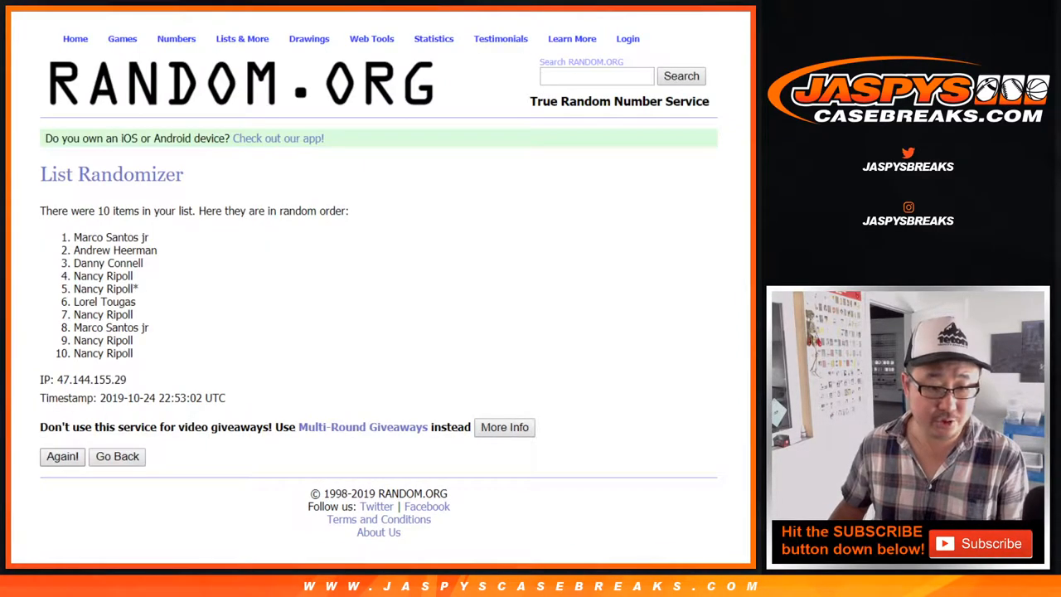
Go back to enter the numbers 0–9 as a new list to randomize
click(63, 456)
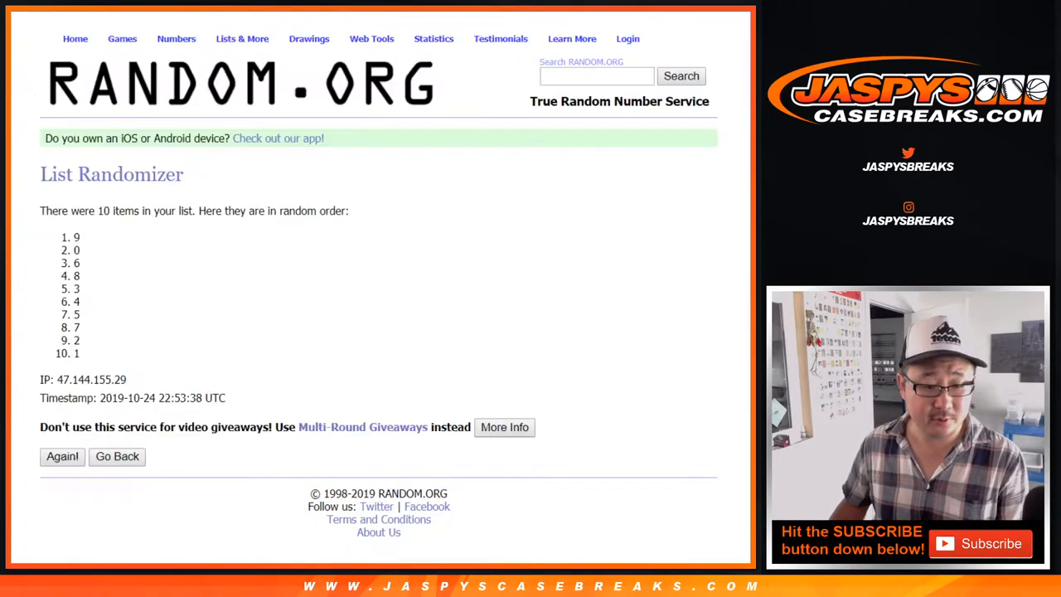
click(62, 456)
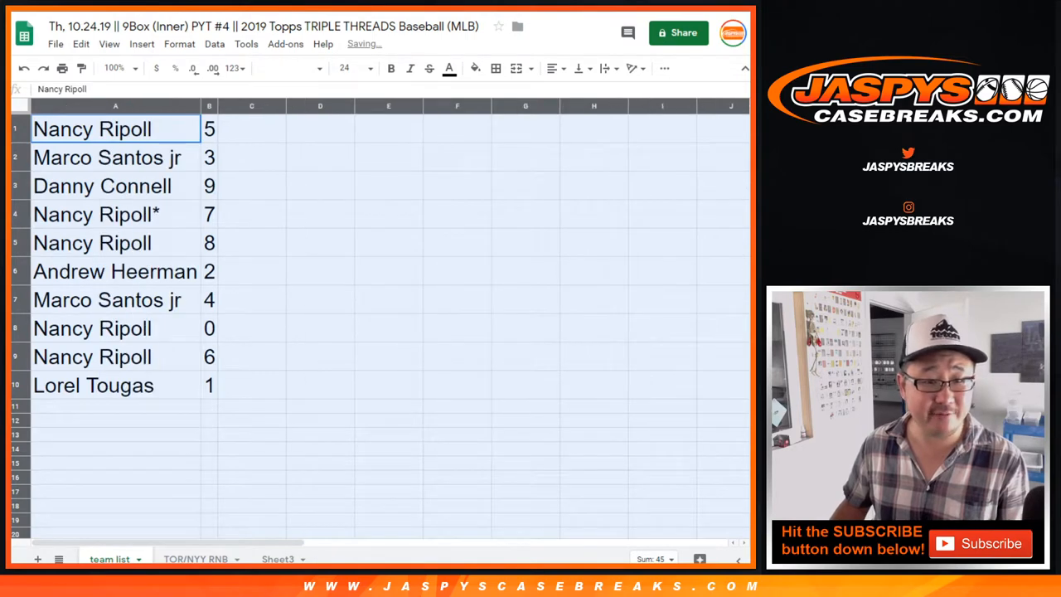
click(116, 214)
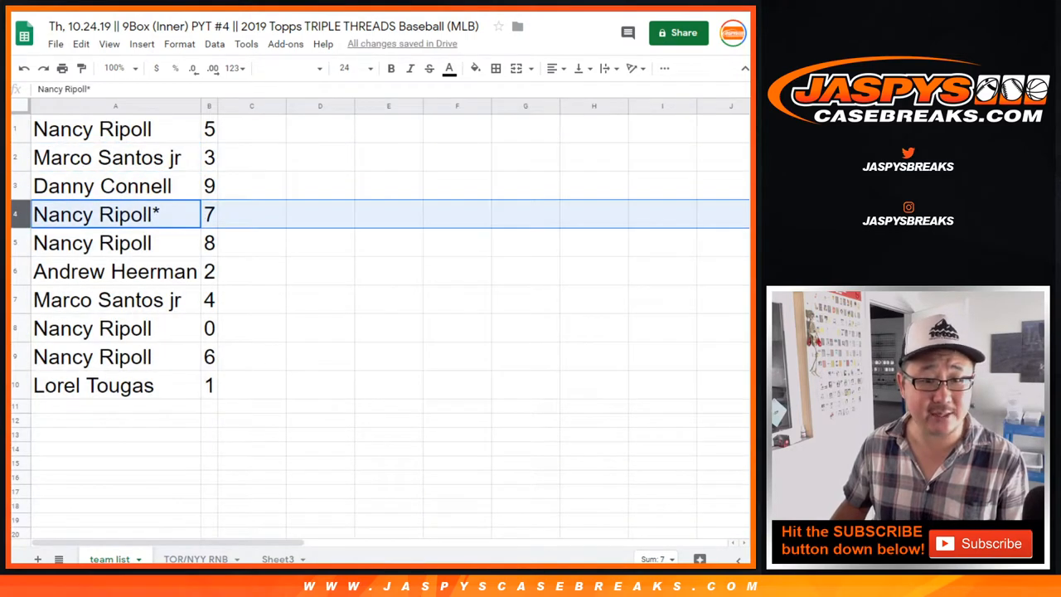
click(93, 242)
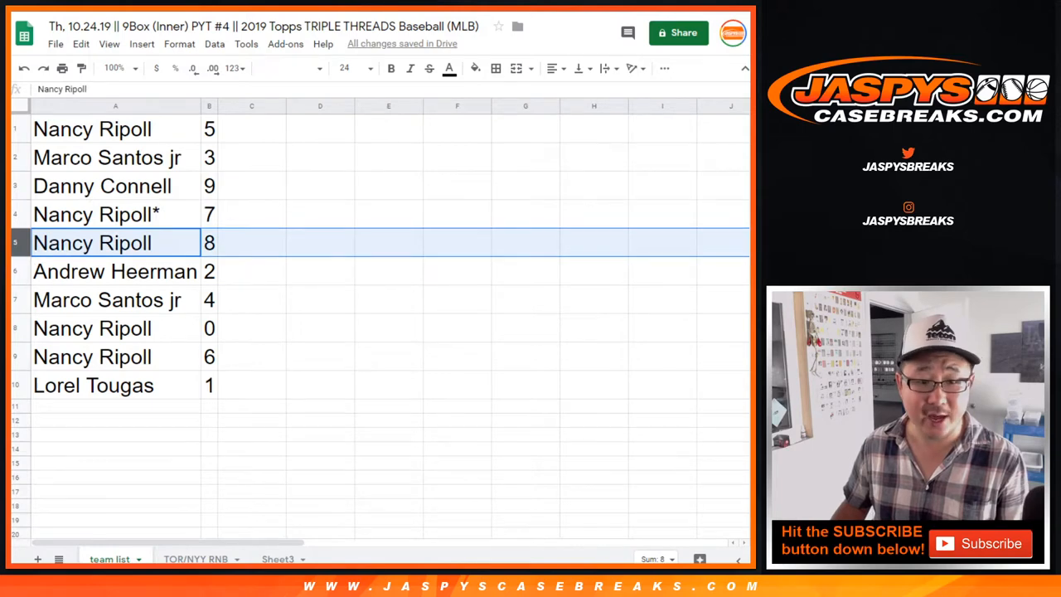
click(93, 329)
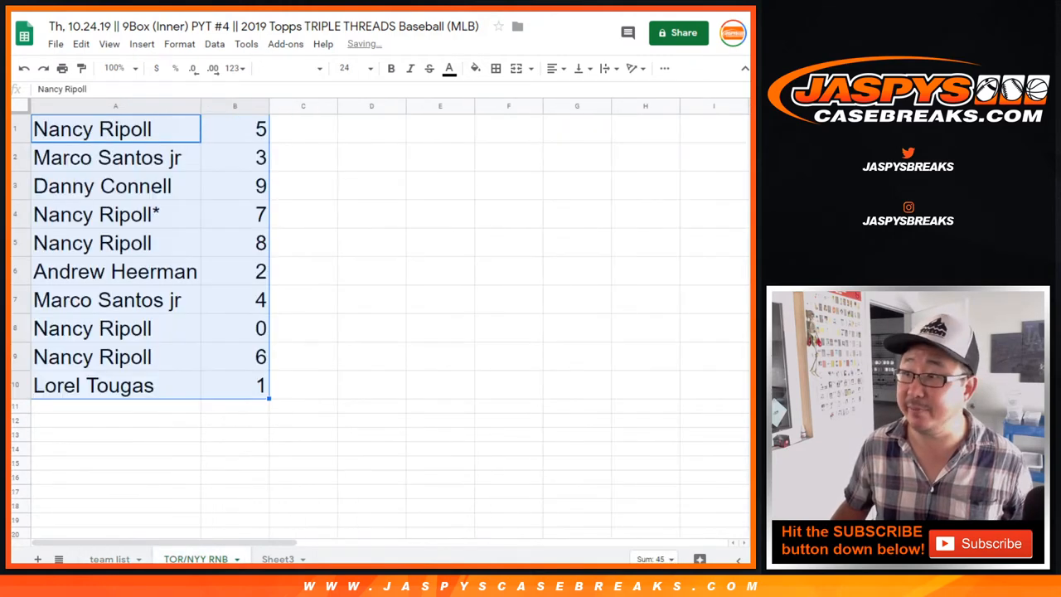
click(93, 328)
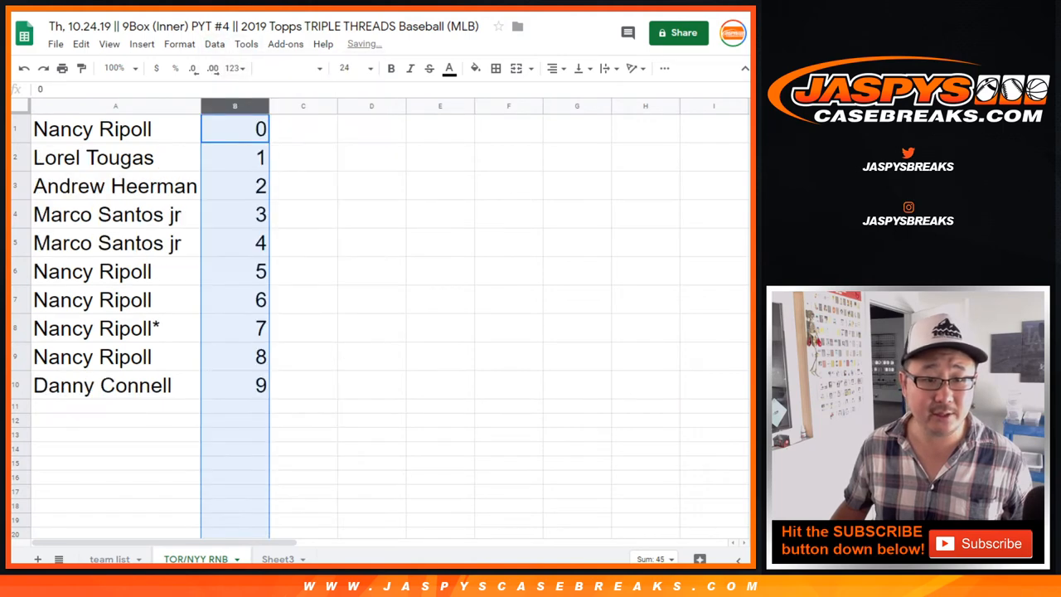
click(93, 129)
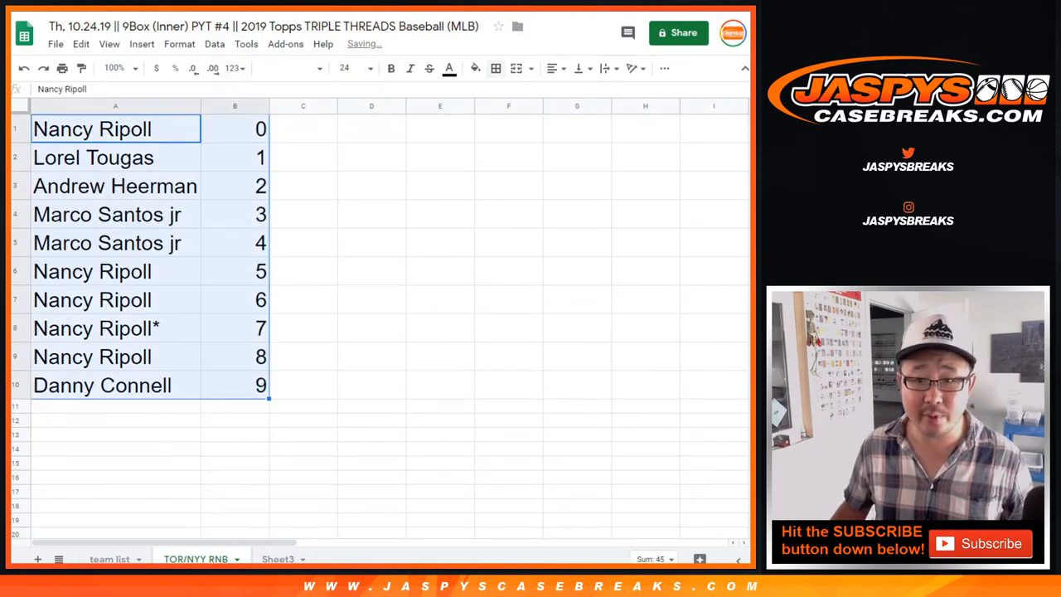